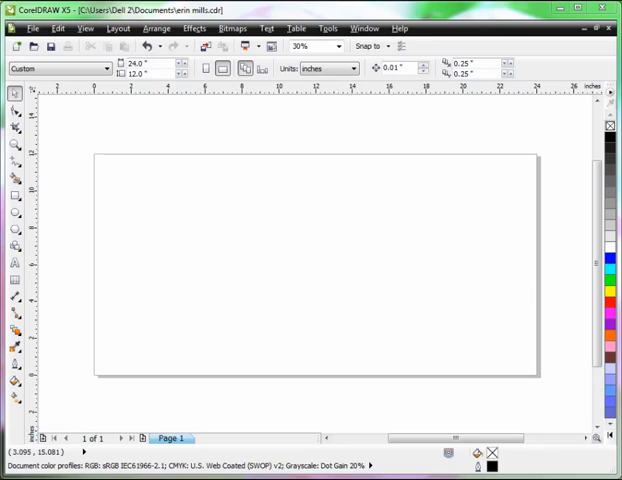
pyautogui.moveTo(268, 357)
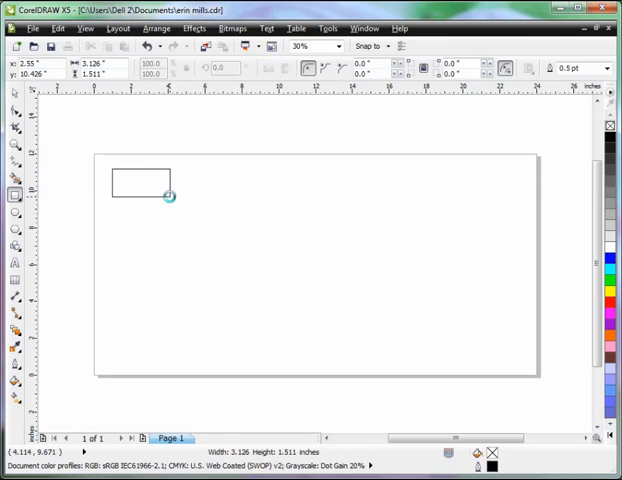
# Draw a 3×1 inch rectangle near the page's top-left corner.
pyautogui.click(140, 182)
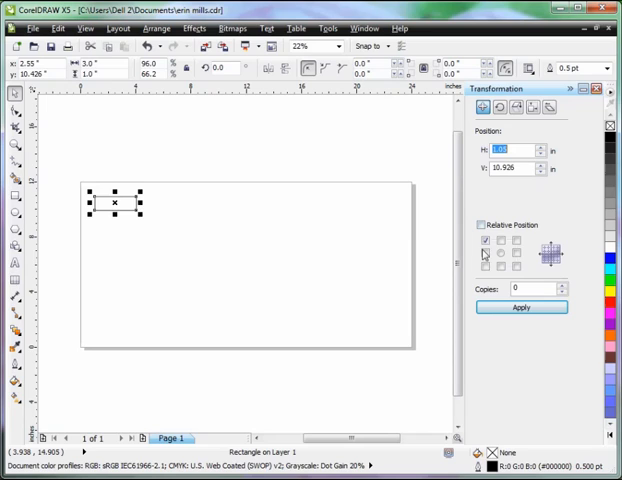
# Move the rectangle to position H 0, V 12 at the page's top-left corner.
pyautogui.click(486, 240)
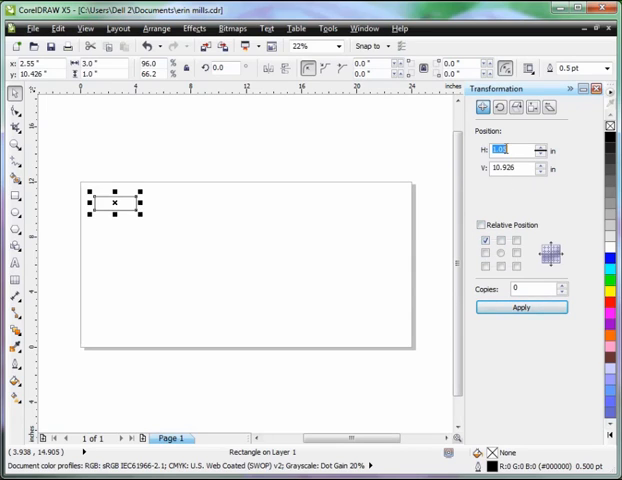
pyautogui.write('0')
pyautogui.click(518, 168)
pyautogui.write('12')
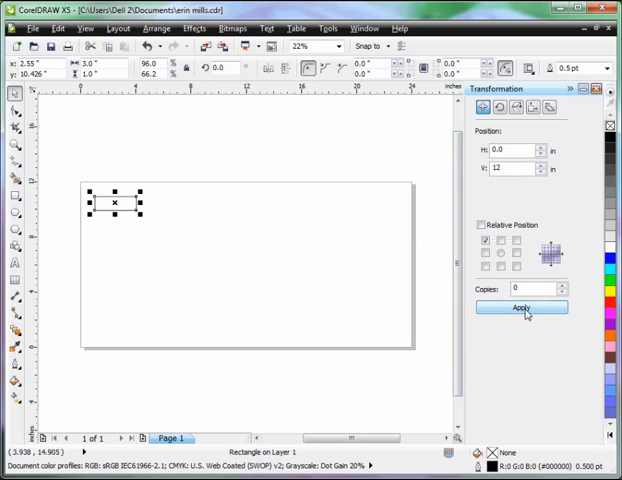
pyautogui.click(521, 307)
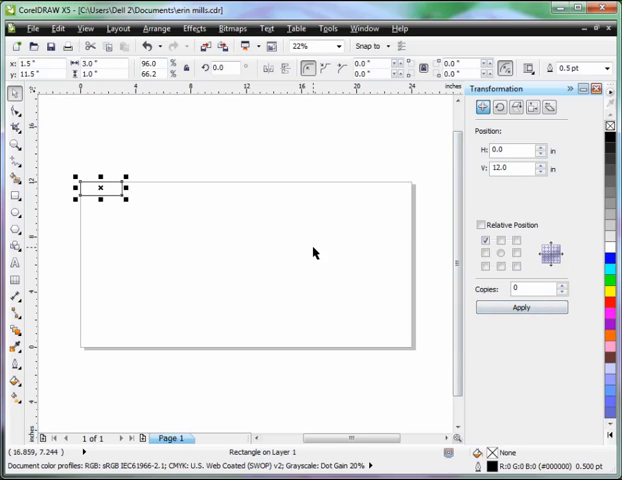
pyautogui.moveTo(186, 90)
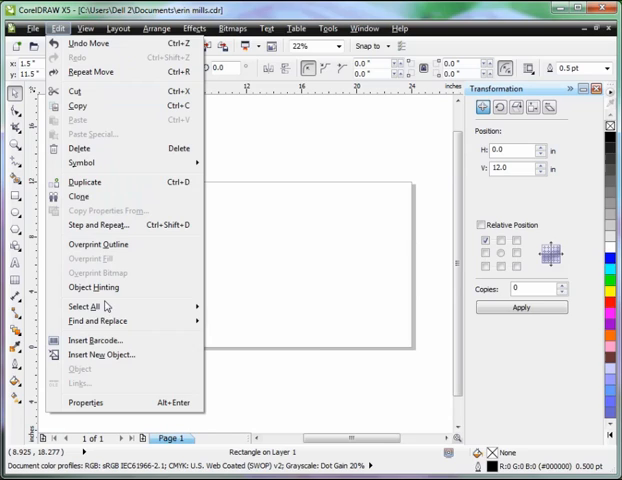
pyautogui.moveTo(97, 224)
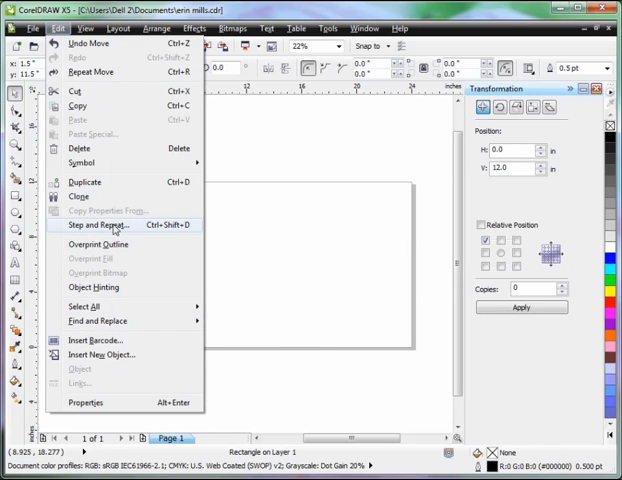
# Step and Repeat seven copies at a 3.0-inch horizontal offset with no vertical offset.
pyautogui.click(96, 224)
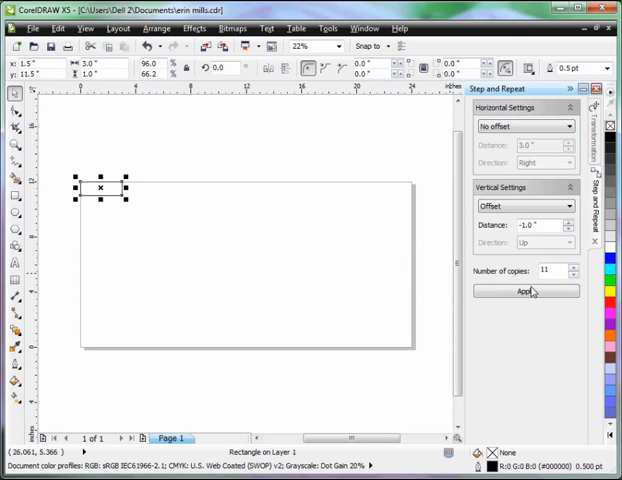
pyautogui.moveTo(108, 165)
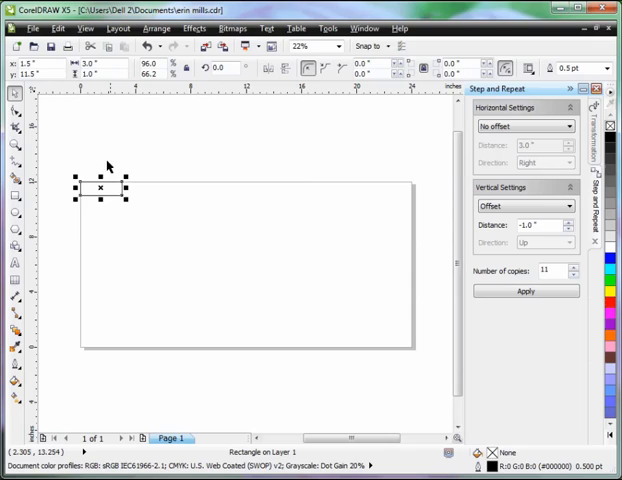
pyautogui.moveTo(423, 188)
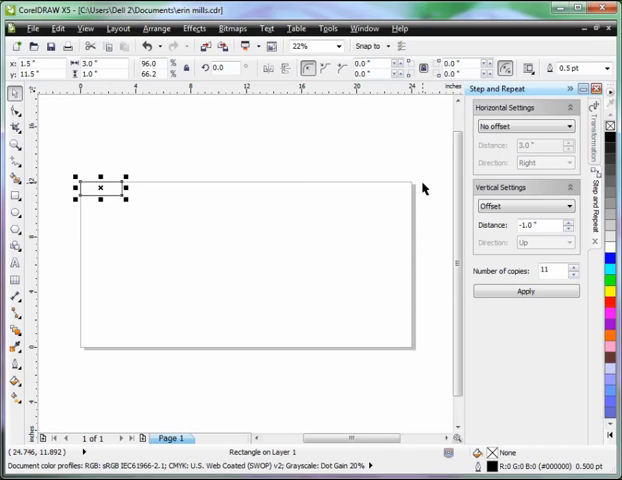
pyautogui.moveTo(404, 190)
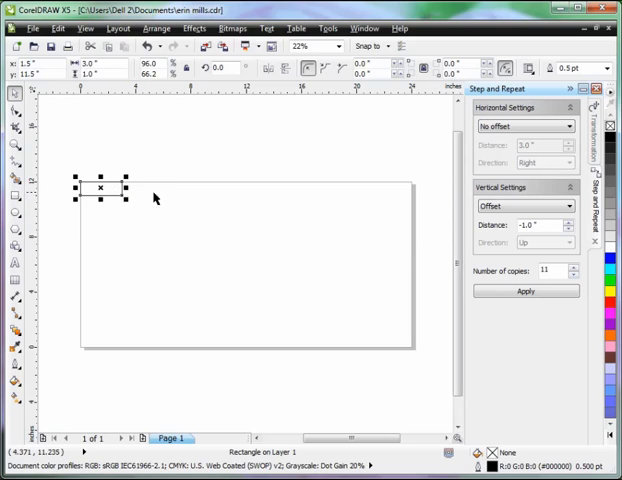
pyautogui.moveTo(388, 203)
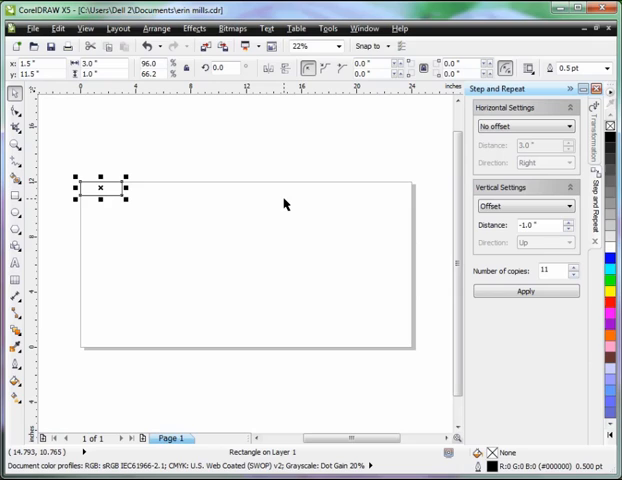
pyautogui.moveTo(286, 203)
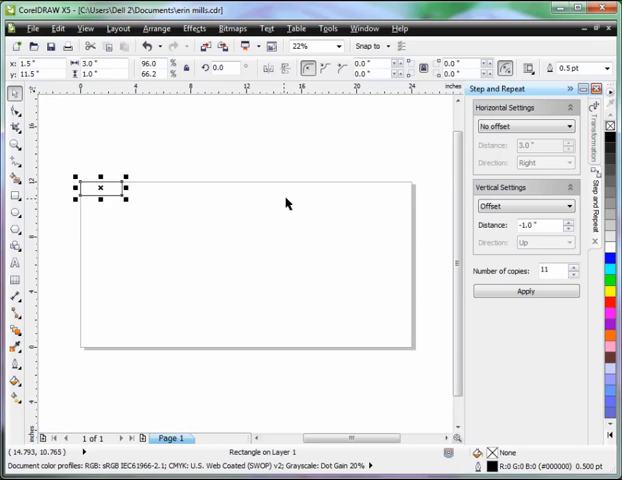
pyautogui.click(543, 269)
pyautogui.write('7')
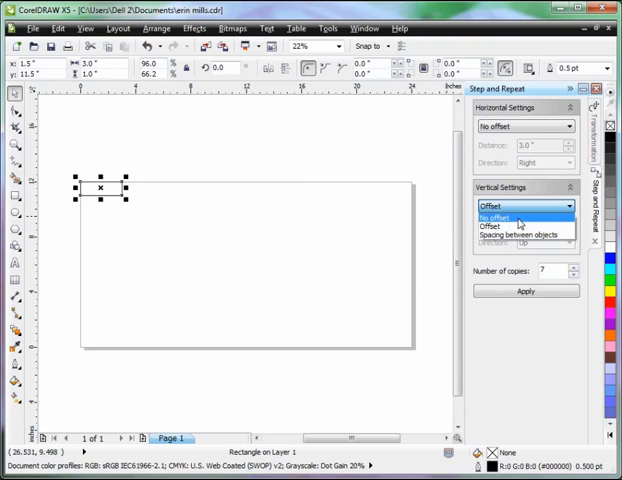
pyautogui.click(493, 217)
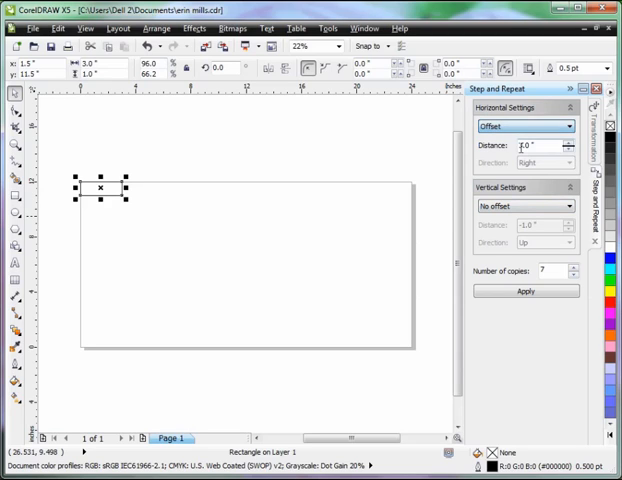
pyautogui.write('3.0')
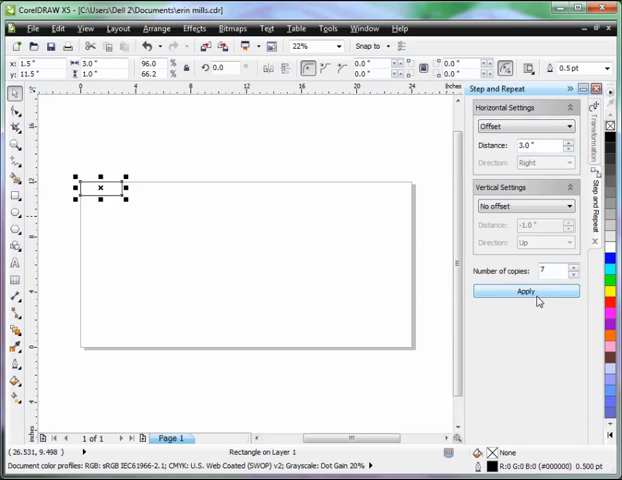
pyautogui.click(526, 291)
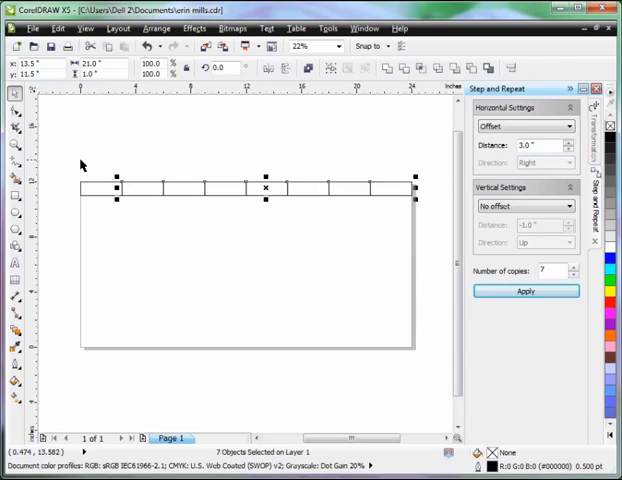
# Repeat the selected row downward with a 1-inch vertical offset and 11 copies.
pyautogui.click(525, 291)
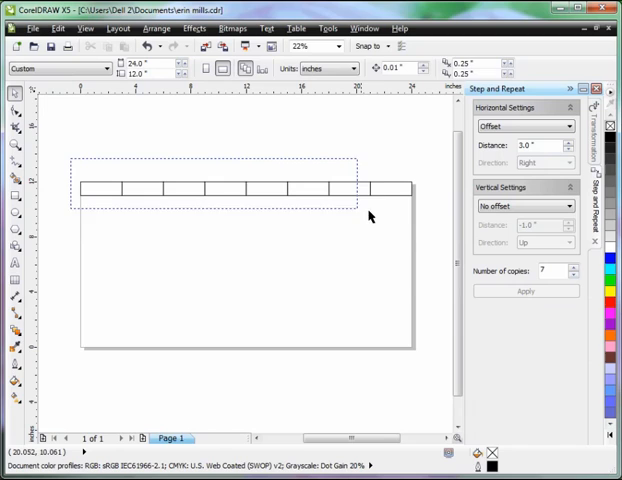
pyautogui.click(526, 291)
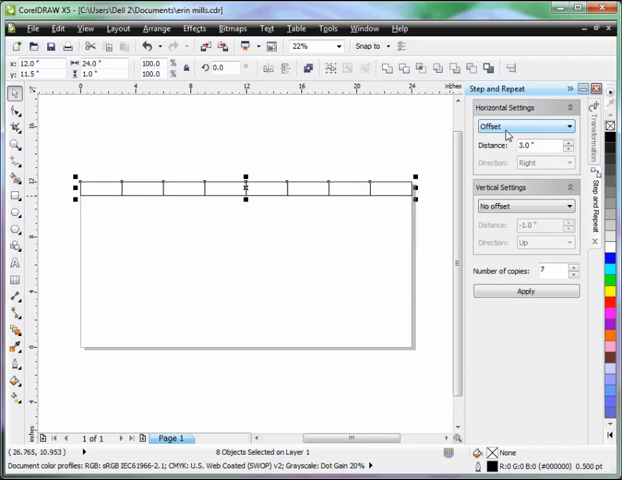
pyautogui.click(525, 126)
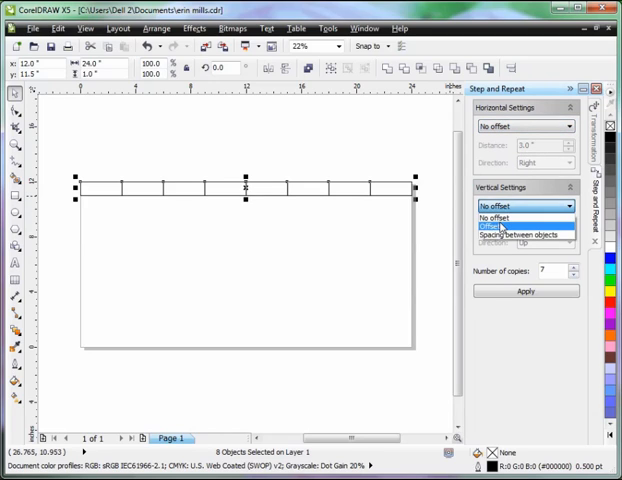
pyautogui.click(500, 224)
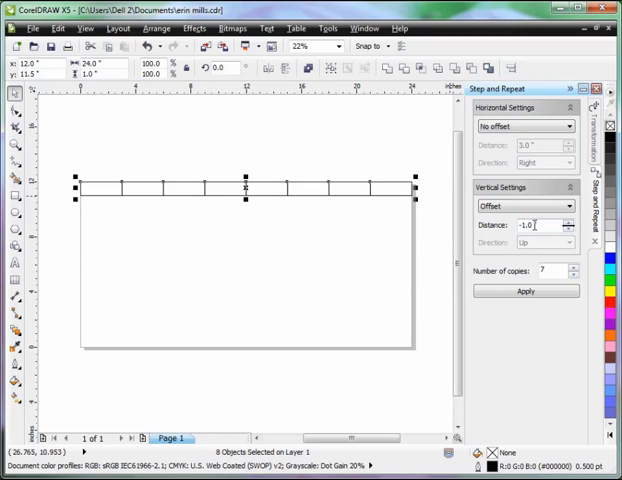
pyautogui.click(545, 270)
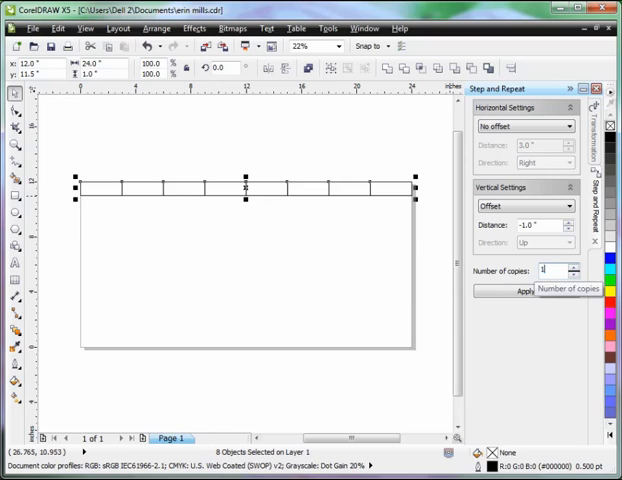
pyautogui.write('1')
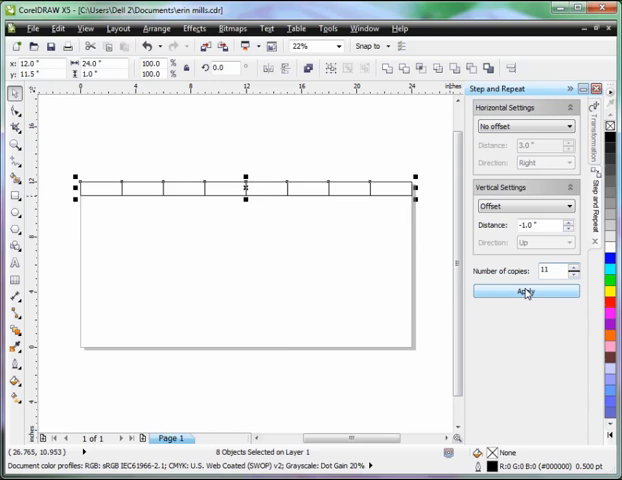
pyautogui.click(526, 291)
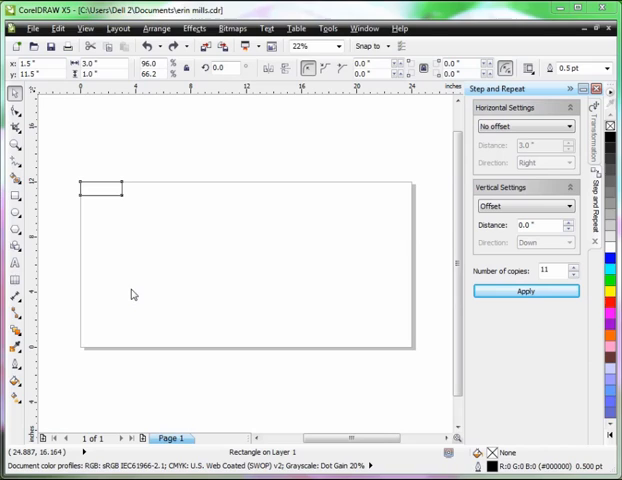
# Repeat the lone rectangle seven times rightward with zero spacing, then select the row.
pyautogui.click(100, 186)
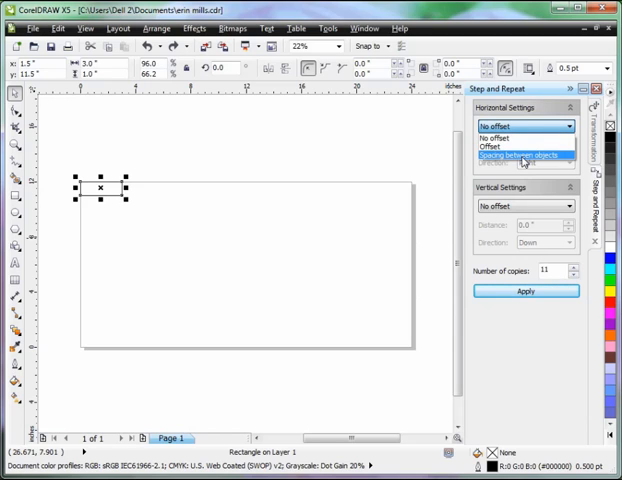
pyautogui.click(522, 158)
pyautogui.write('7')
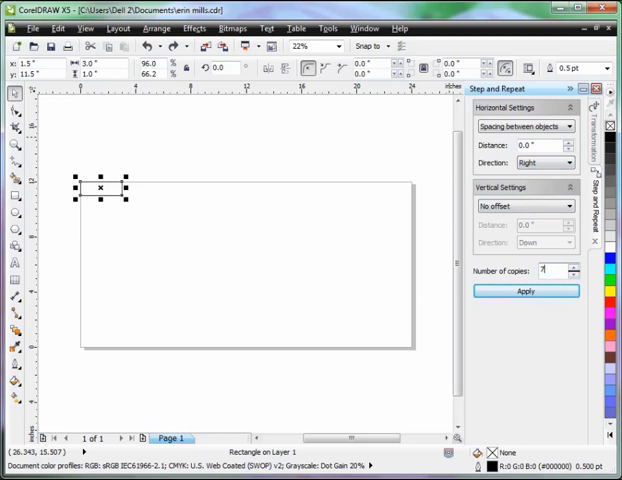
pyautogui.click(526, 291)
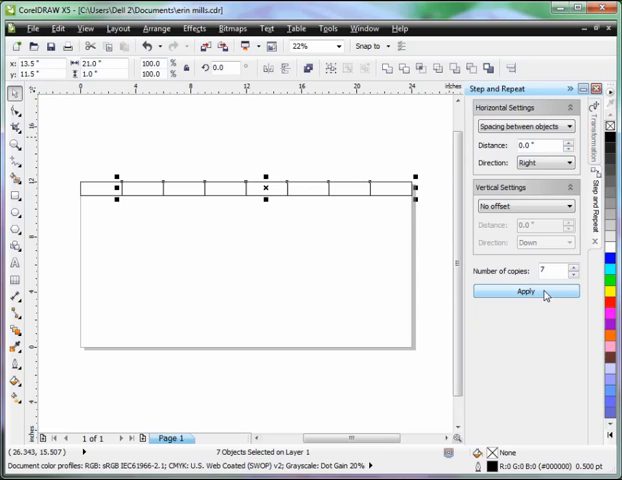
pyautogui.click(525, 291)
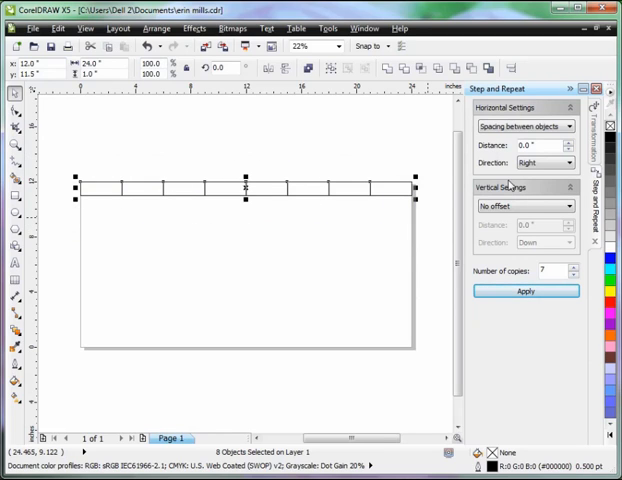
# Stack eleven edge-to-edge rows downward, then undo them with Ctrl+Z.
pyautogui.click(524, 126)
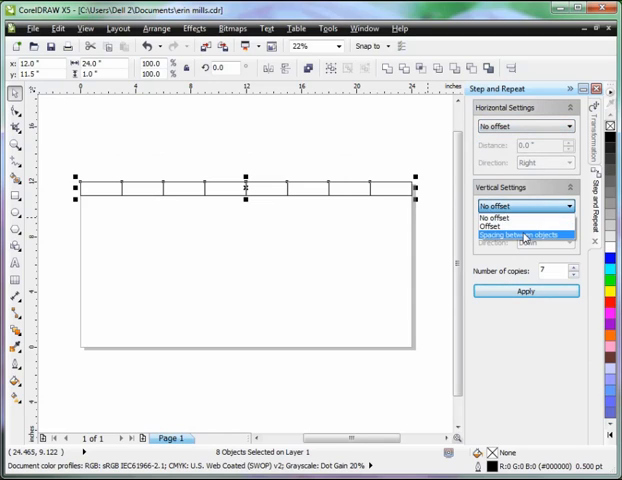
pyautogui.click(524, 235)
pyautogui.write('11')
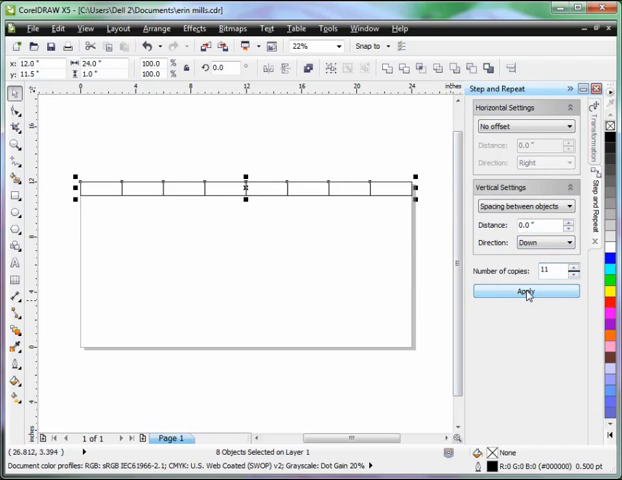
pyautogui.click(527, 291)
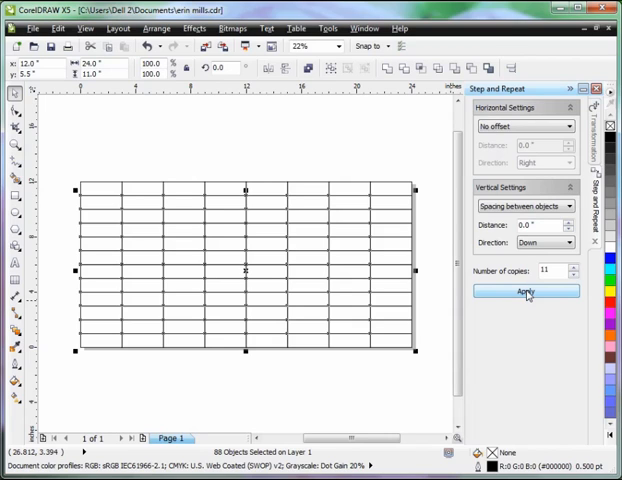
pyautogui.press('ctrl+z')
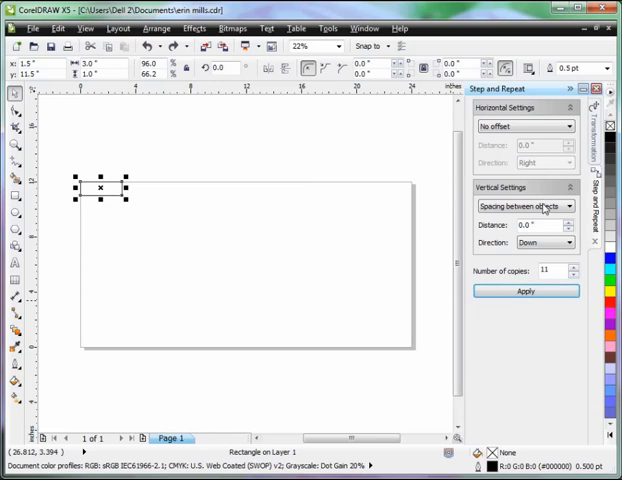
# Repeat five copies rightward with 0.5-inch spacing and no vertical offset.
pyautogui.click(525, 206)
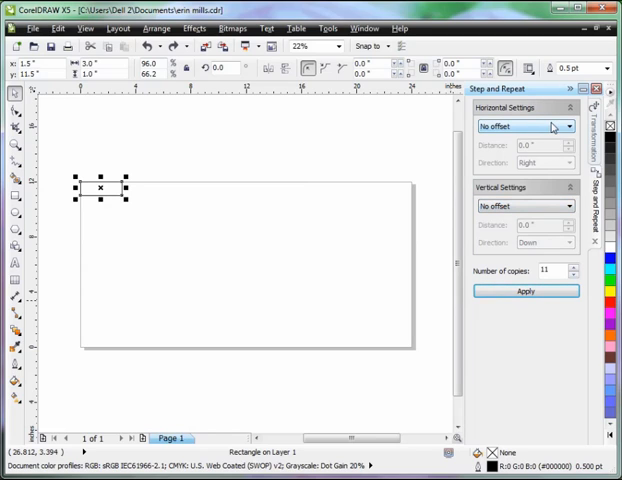
pyautogui.click(566, 125)
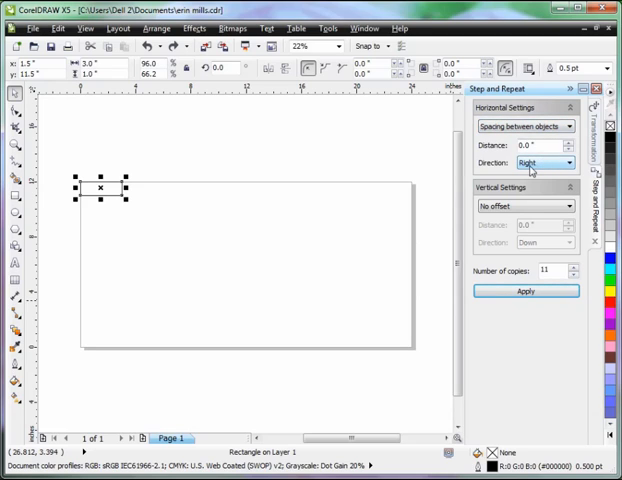
pyautogui.moveTo(143, 195)
pyautogui.write('5')
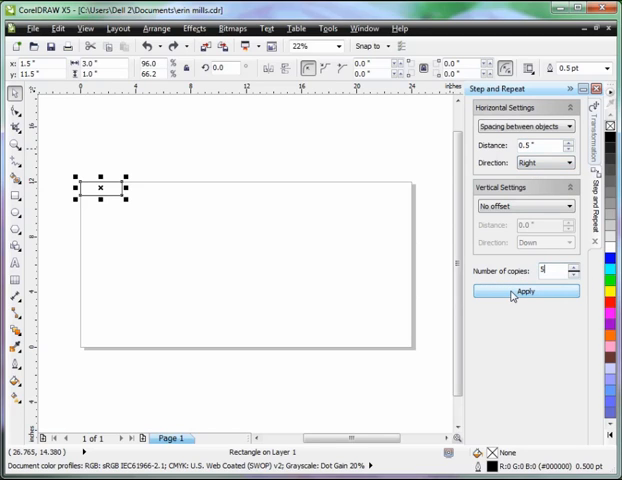
pyautogui.click(524, 291)
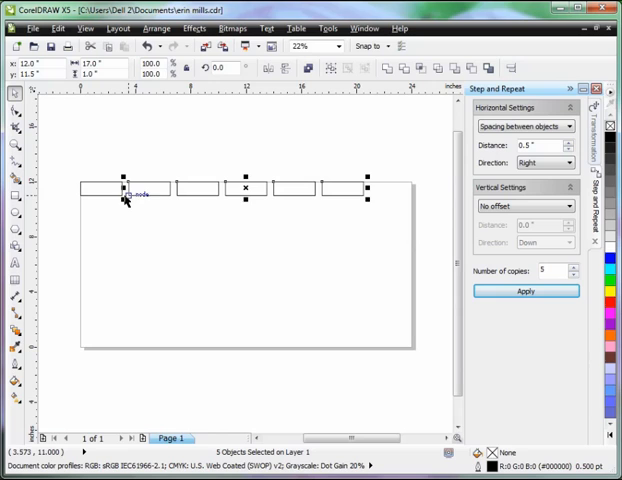
# Stack five copies of the six-rectangle row downward with 0.25-inch spacing.
pyautogui.click(524, 291)
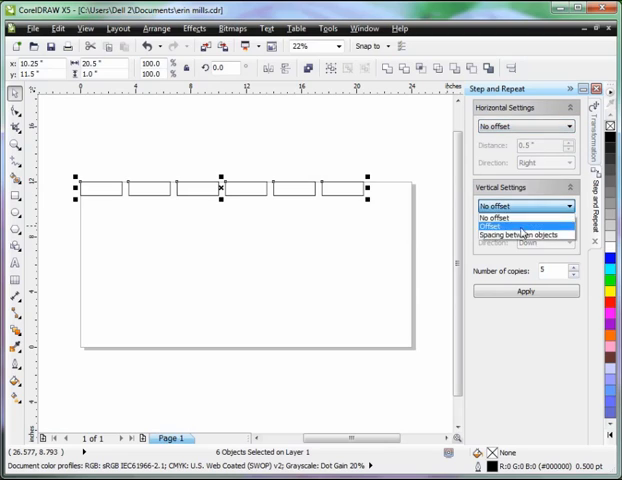
pyautogui.click(527, 233)
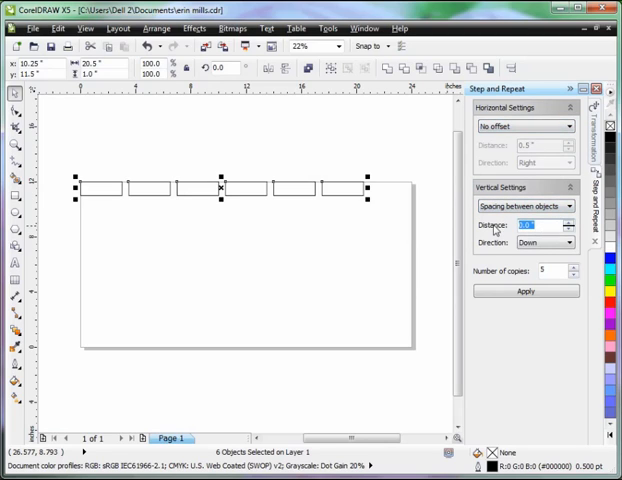
pyautogui.write('.25')
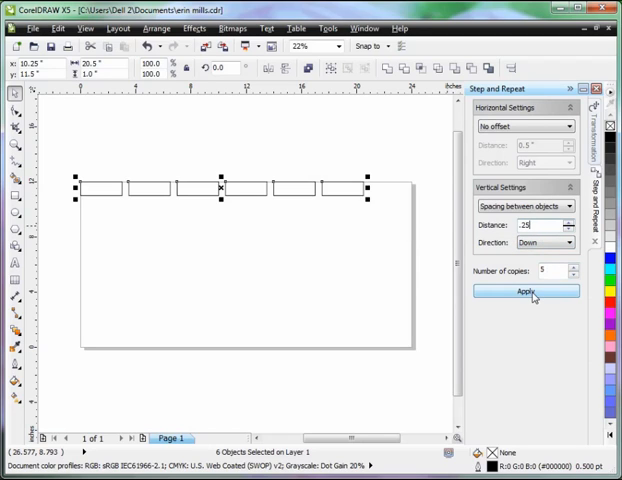
pyautogui.click(525, 291)
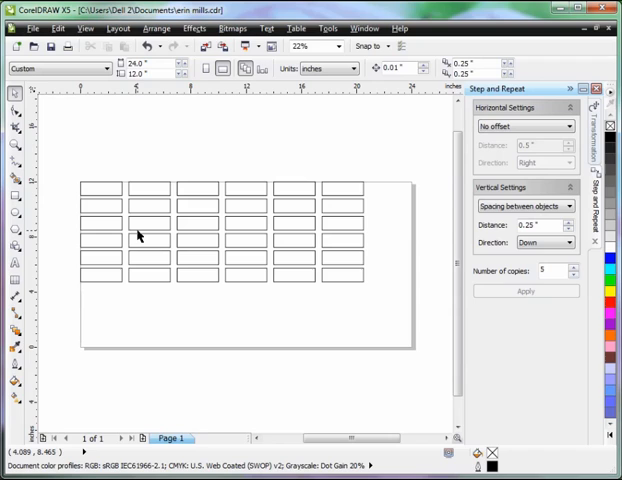
pyautogui.moveTo(203, 312)
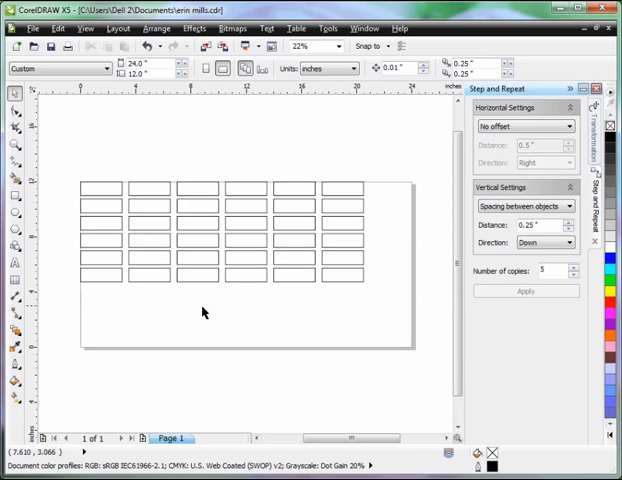